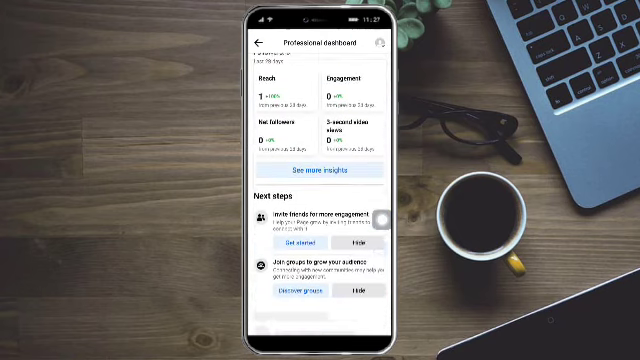
From Page access, add a person with Facebook access and search 'Sy'
scroll("down", 3)
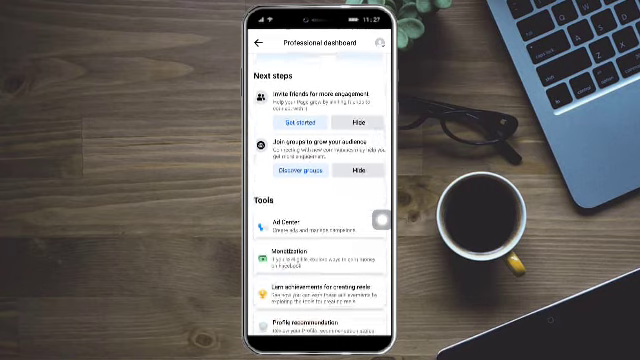
scroll("down", 3)
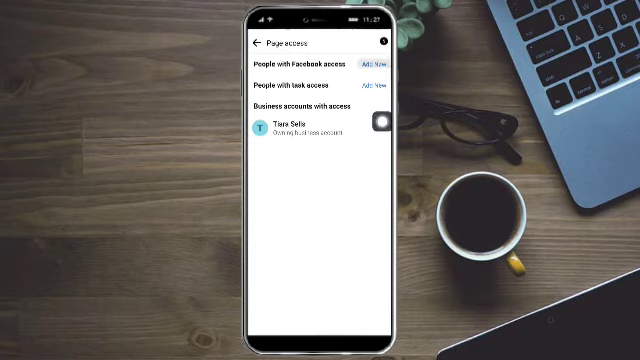
left_click(389, 60)
type("tiara")
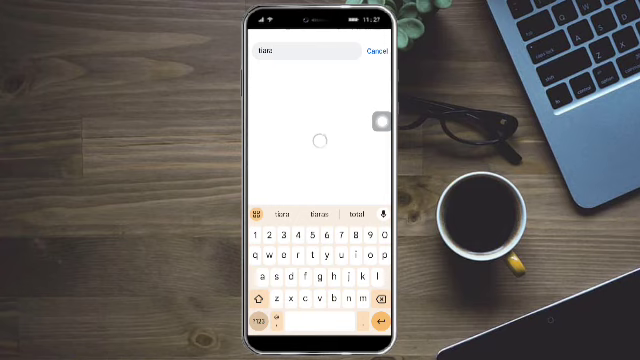
type("Sy")
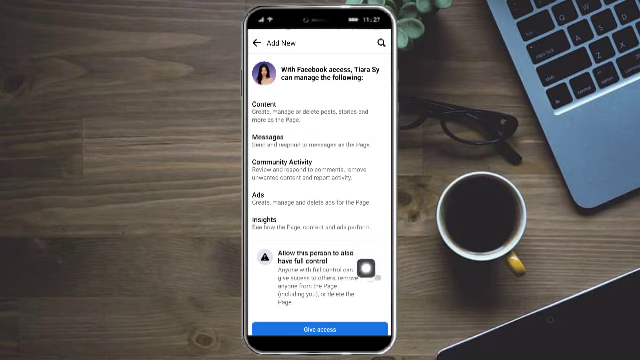
Switch on 'Allow this person to also have full control' for the chosen person
left_click(375, 263)
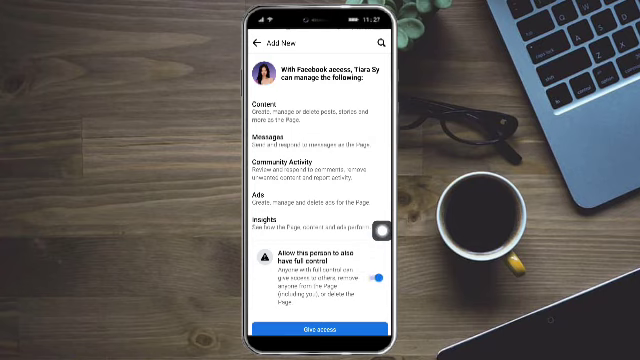